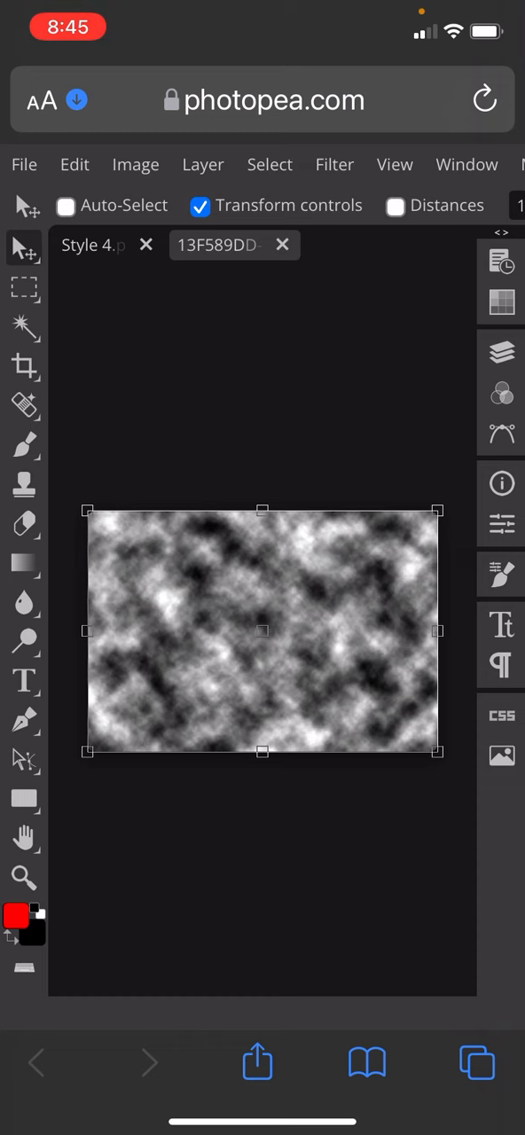
- Browse Photopea's saved patterns for the text layer's Pattern Overlay to find the cloud texture
{"action": "left_click", "coordinate": [75, 164]}
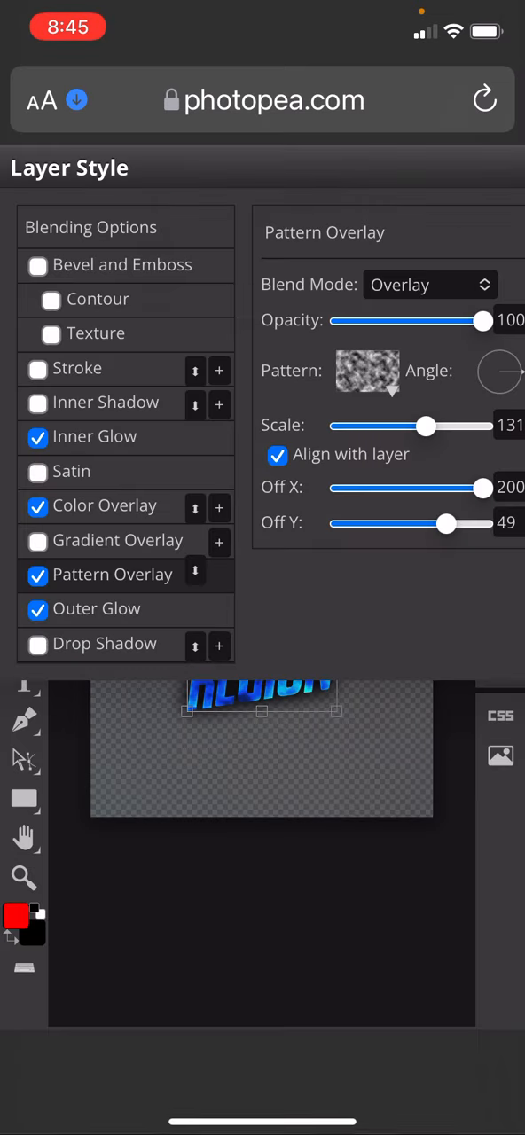
{"action": "left_click", "coordinate": [367, 371]}
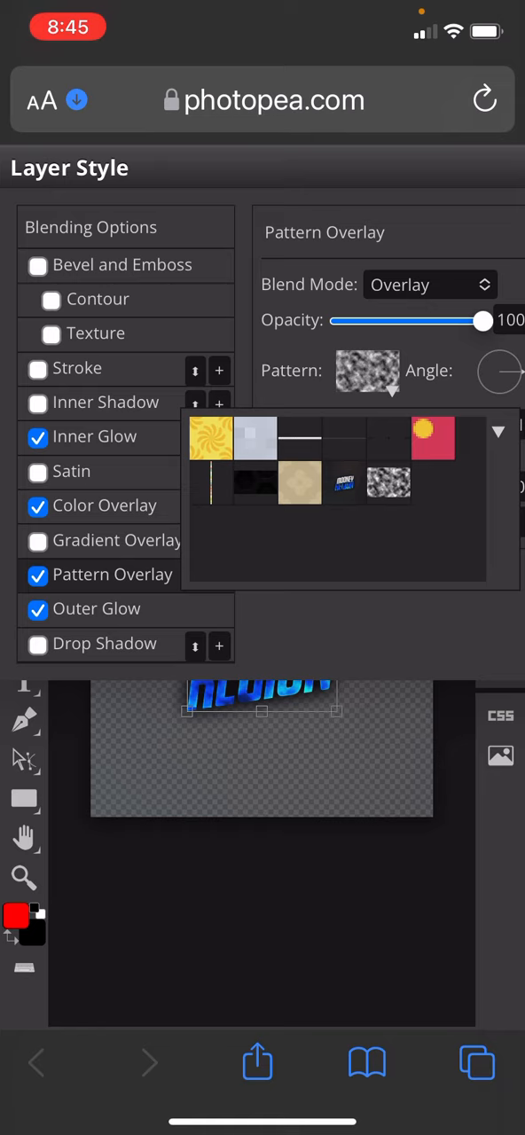